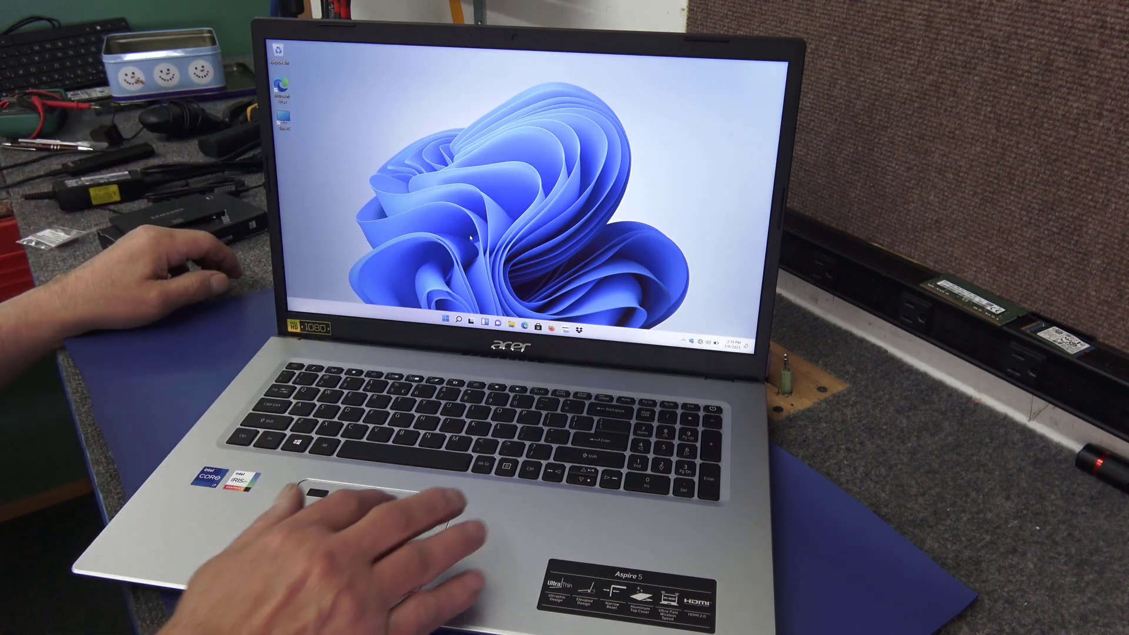
# - Launch Disk Management from the Start button's quick link menu
pyautogui.click(440, 321)
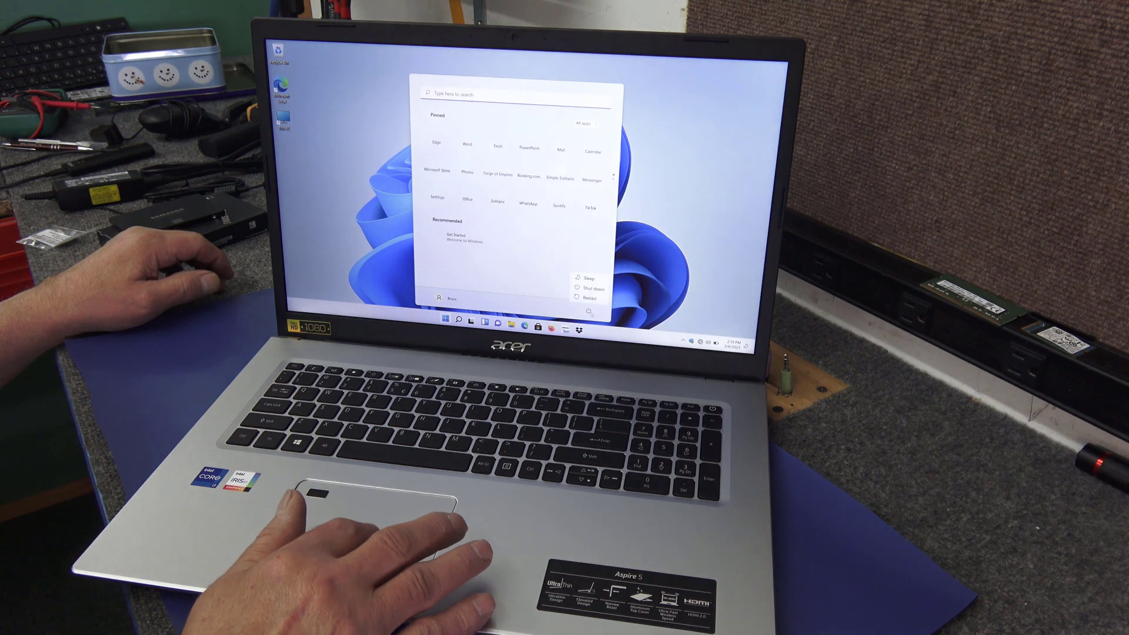
pyautogui.click(591, 289)
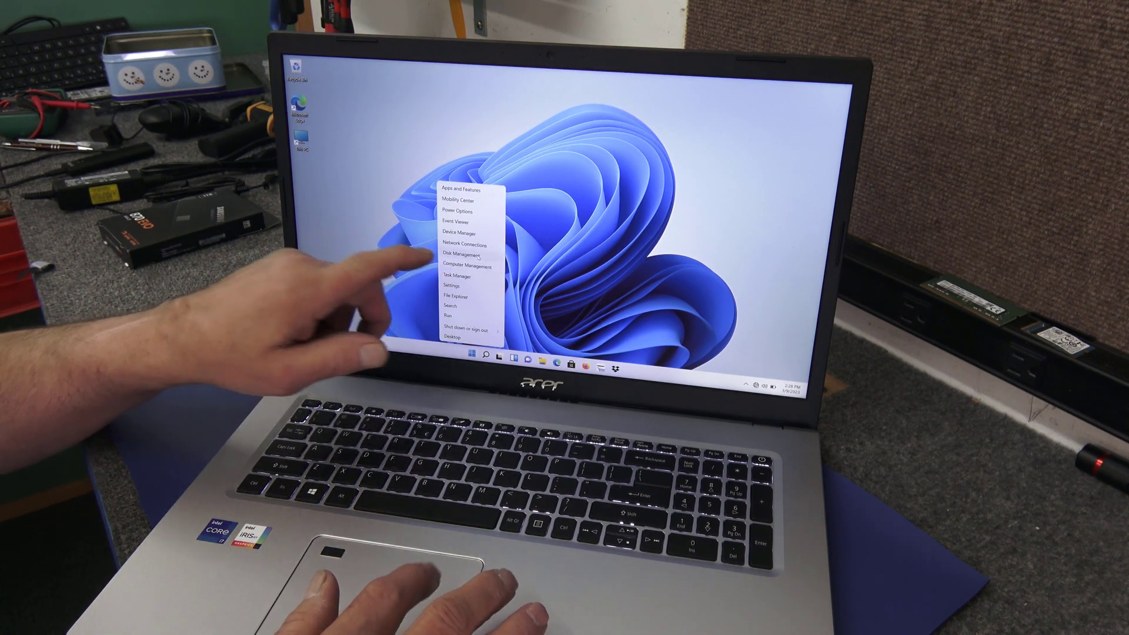
pyautogui.click(461, 254)
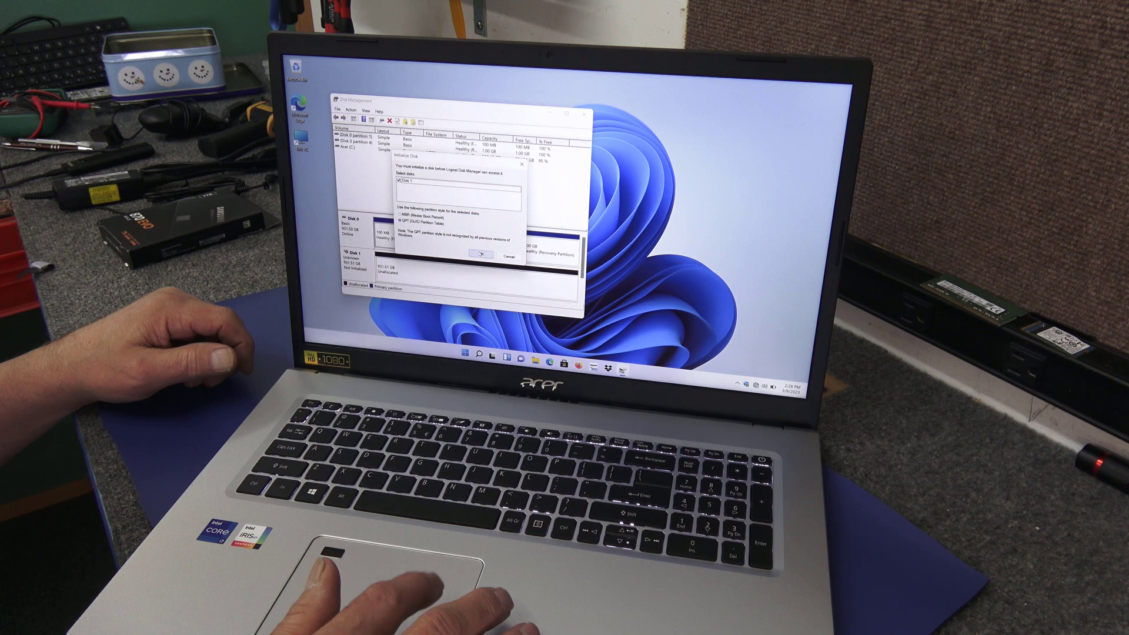
# - Initialize Disk 1 as GPT and maximize the Disk Management window
pyautogui.click(479, 256)
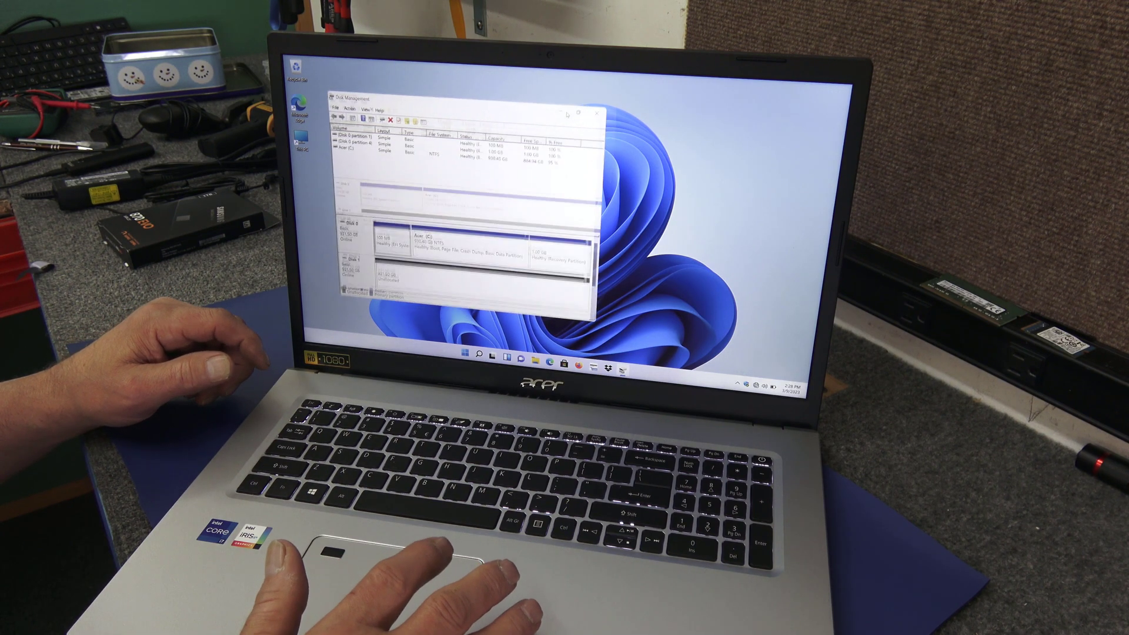
pyautogui.click(584, 112)
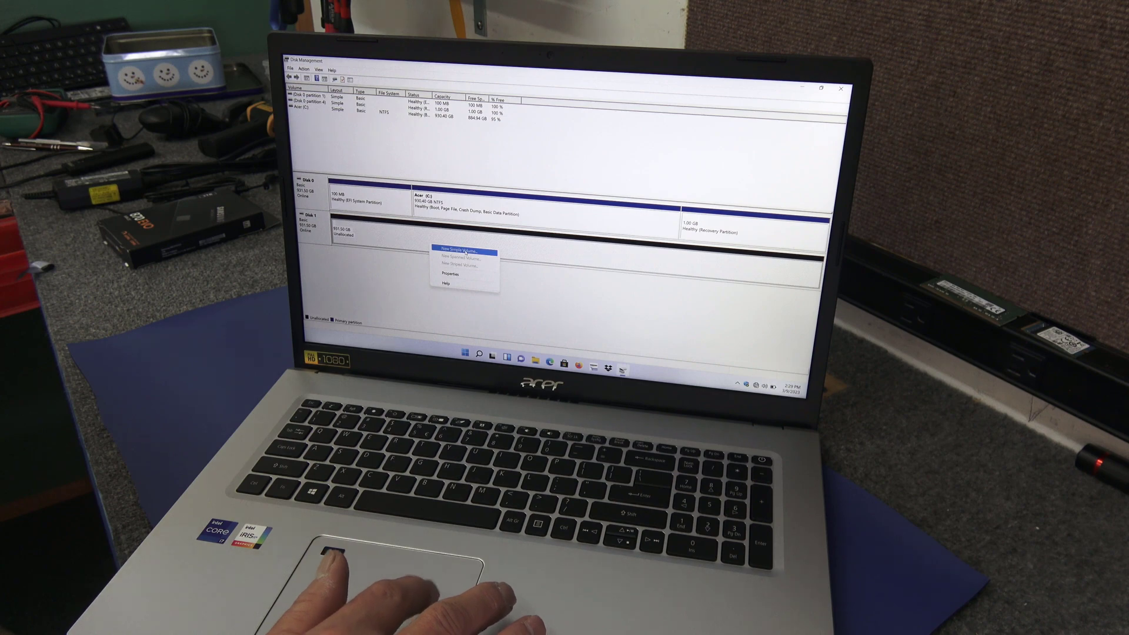
# - Create a full-size simple volume on Disk 1 as drive D, NTFS quick format, labelled New Volume
pyautogui.click(464, 248)
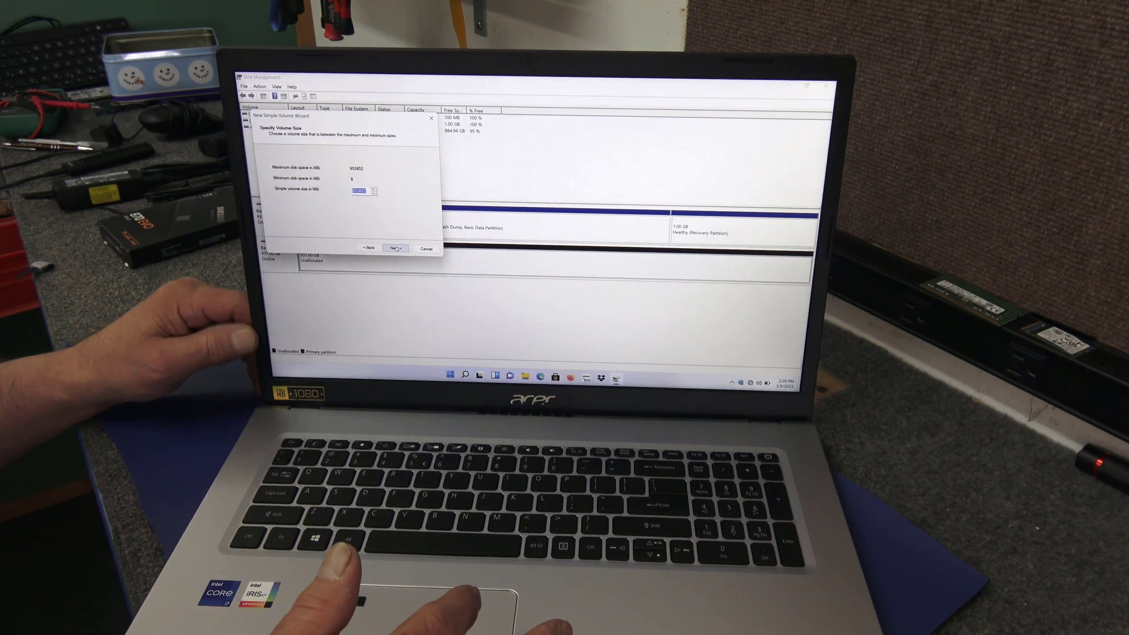
pyautogui.click(395, 248)
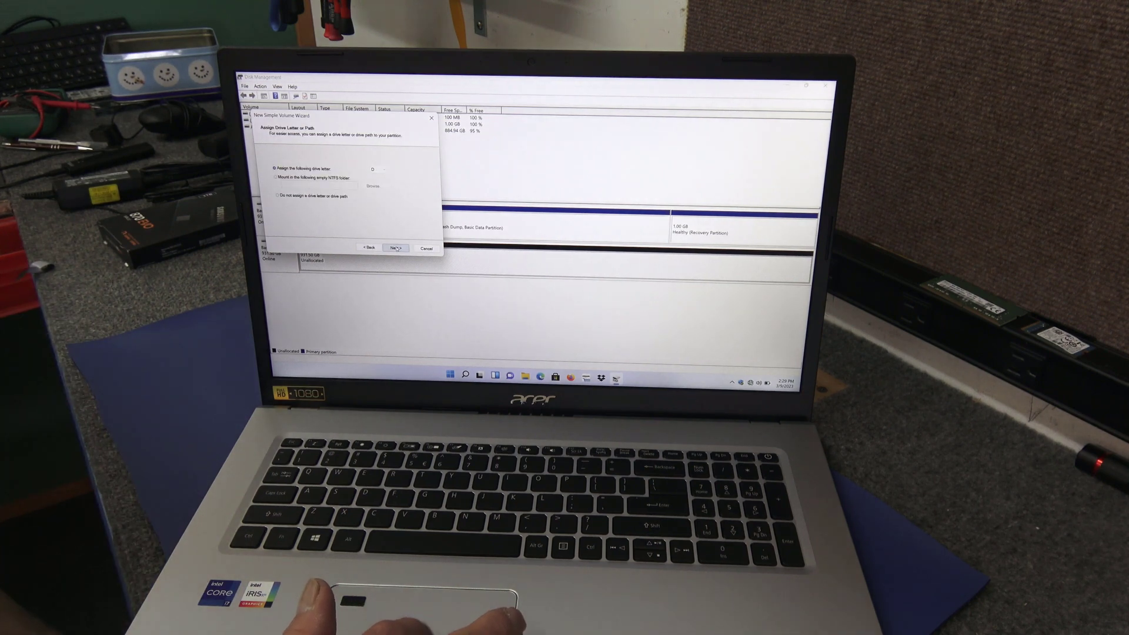
pyautogui.click(396, 247)
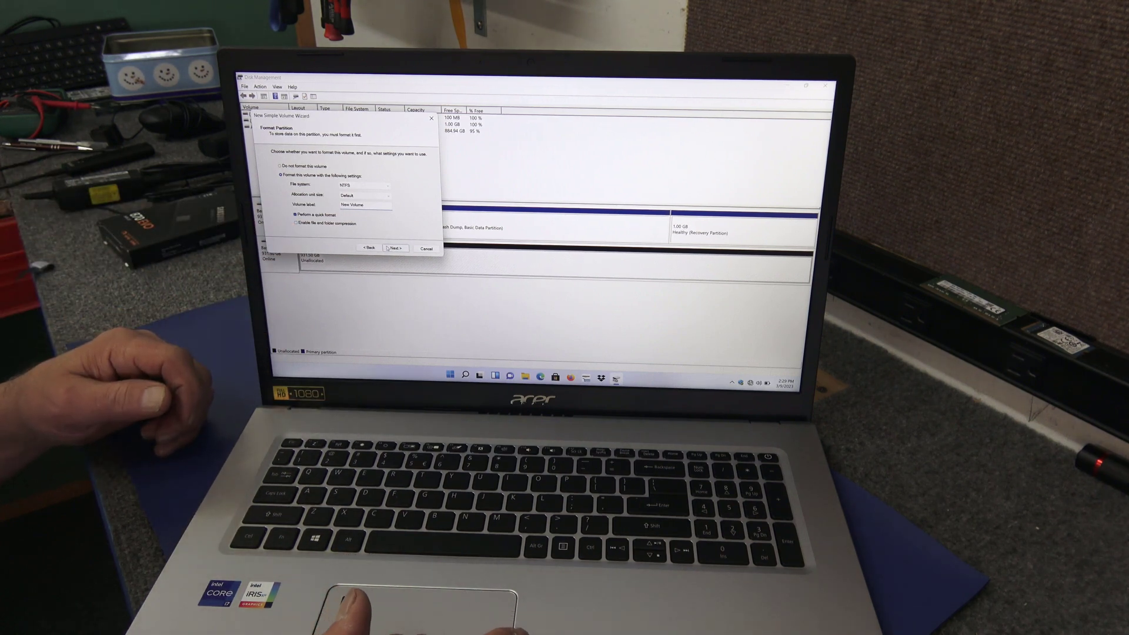
pyautogui.click(394, 247)
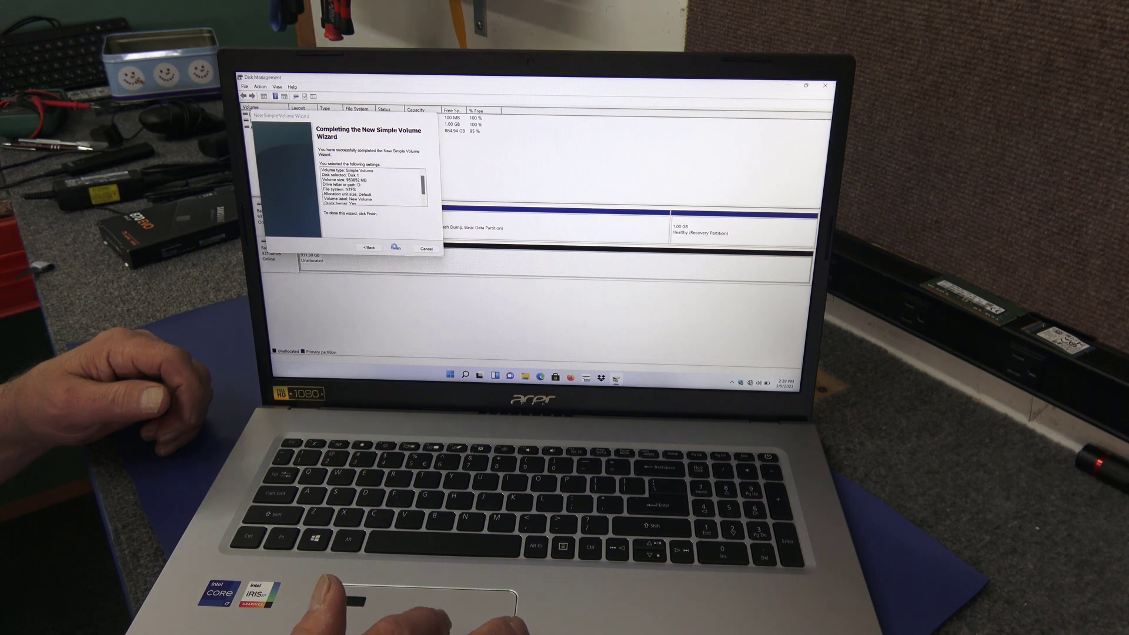
# - Finish the New Simple Volume wizard and bring up This PC
pyautogui.click(395, 248)
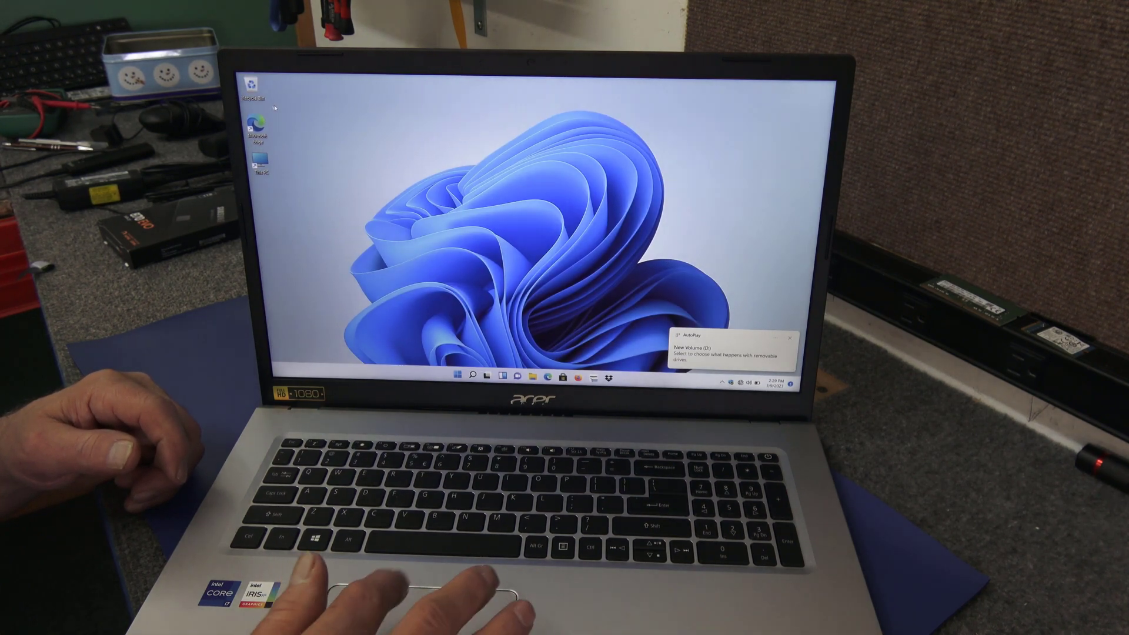
pyautogui.click(495, 375)
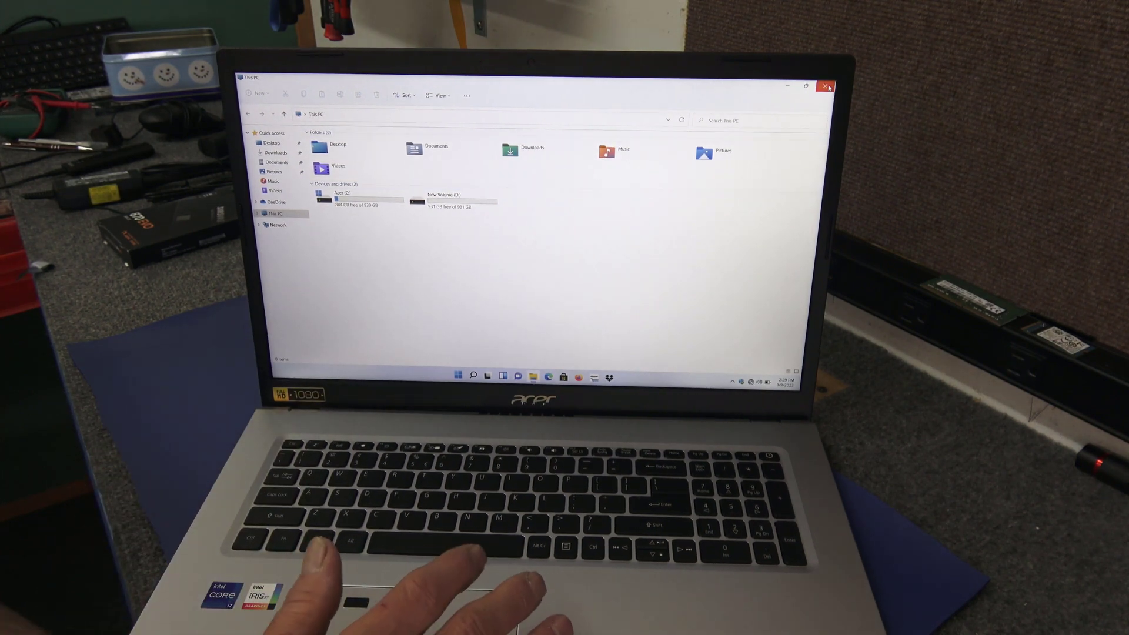
# - Confirm New Volume (D:) appears beside Acer (C:), then close File Explorer
pyautogui.click(826, 86)
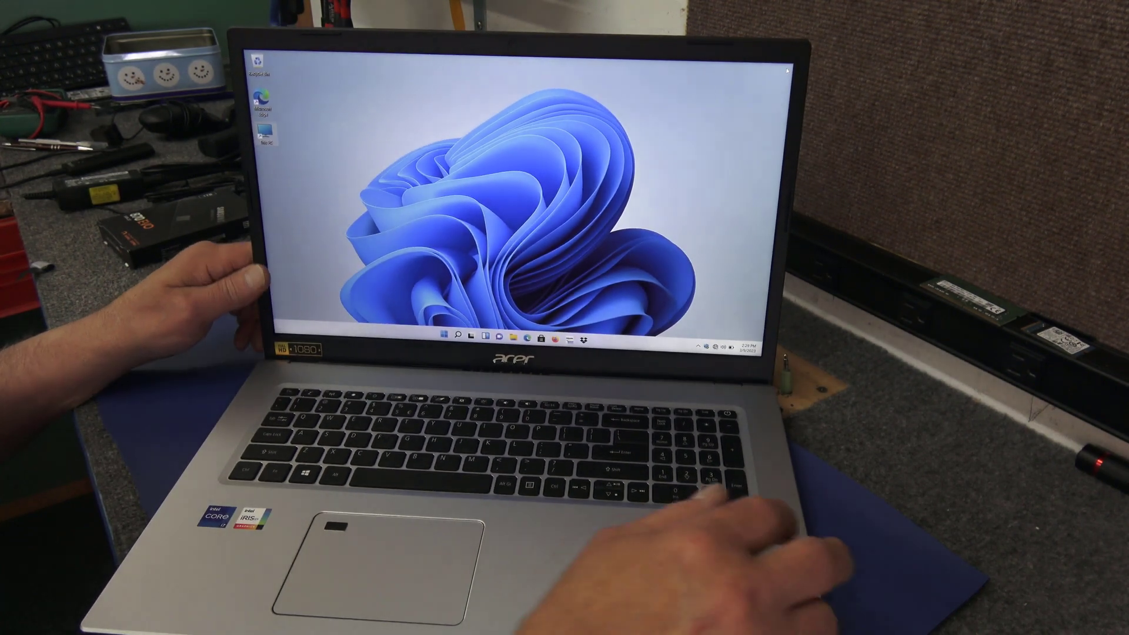